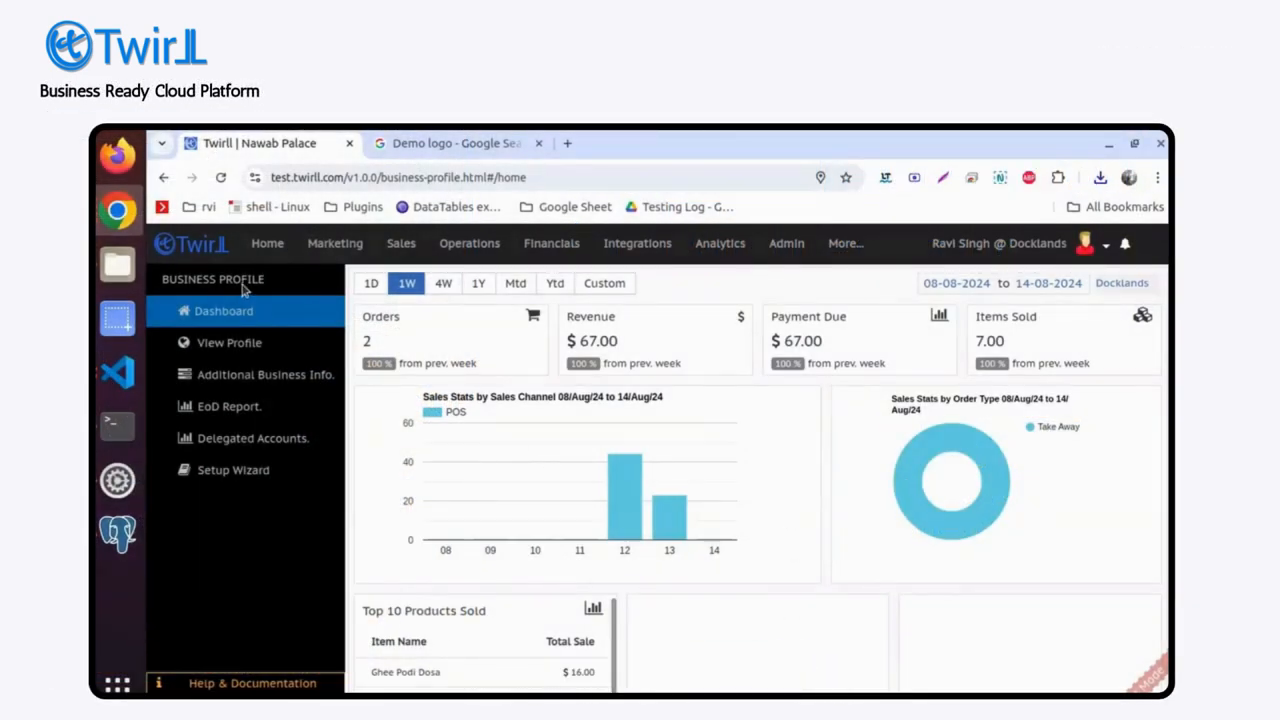
mouse_move(229, 342)
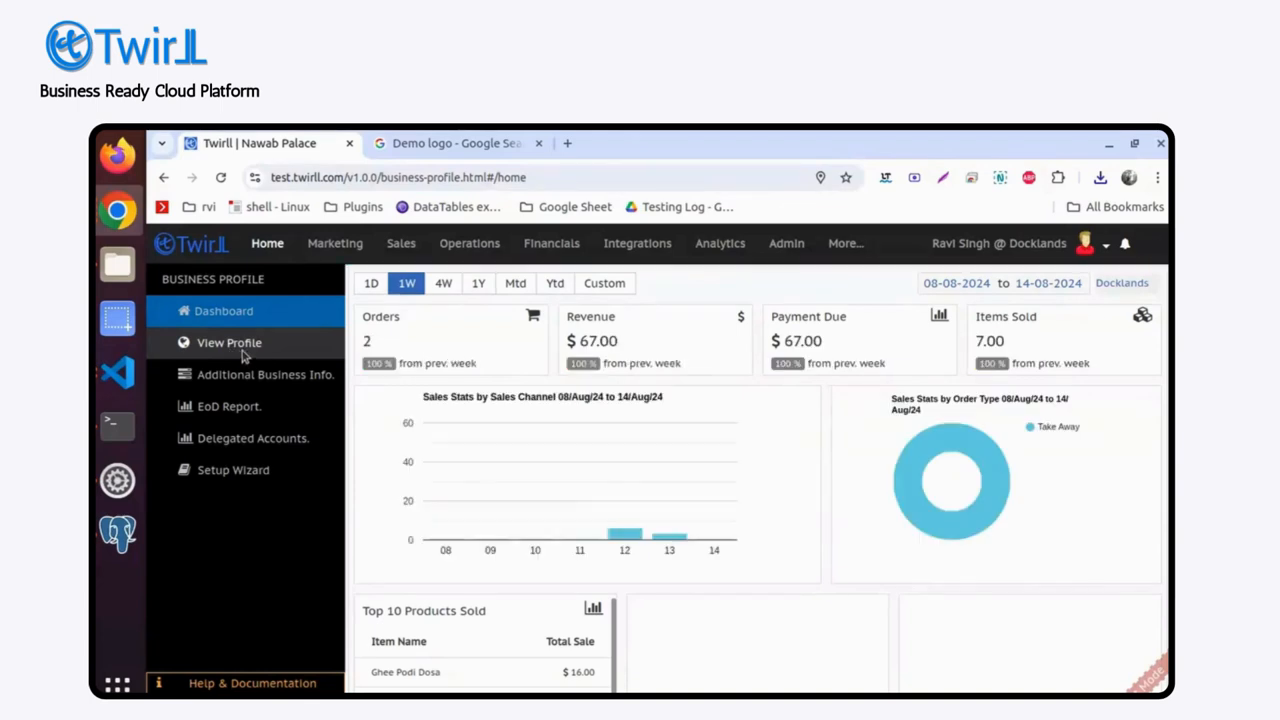
- Open Nawab Palace's business profile via View Profile and switch it to edit mode
left_click(229, 342)
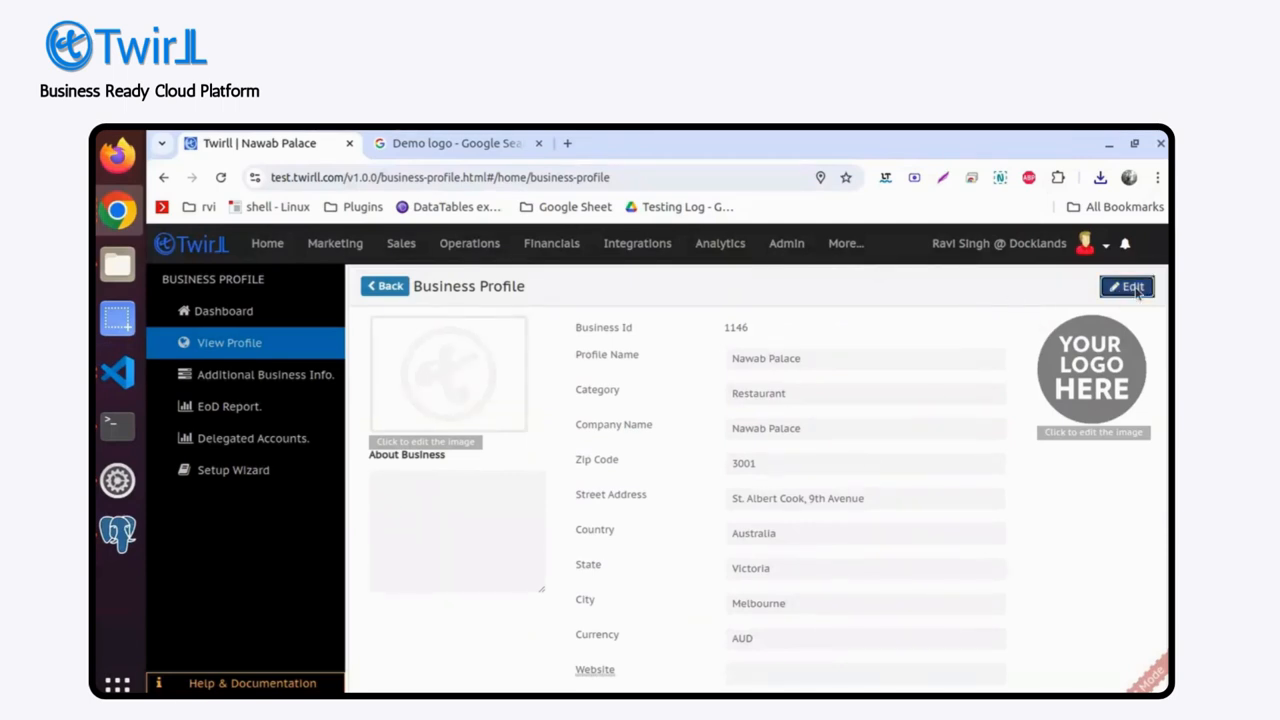
left_click(1128, 287)
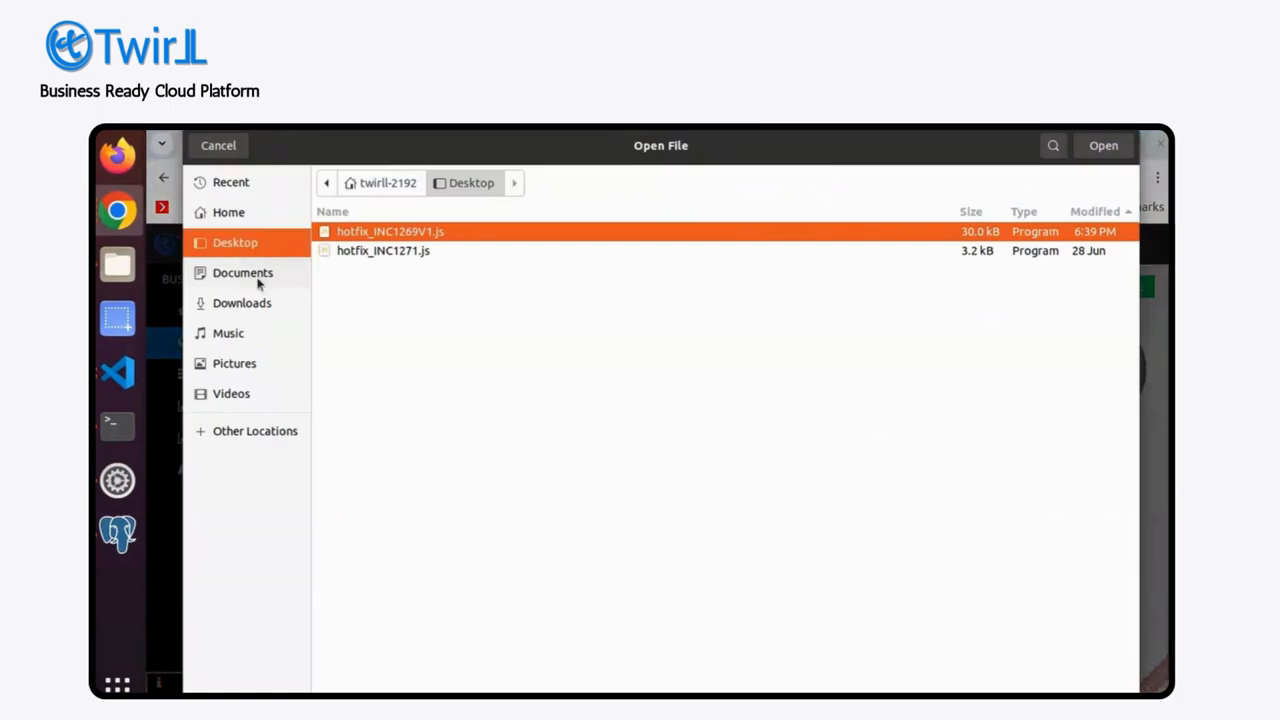
- Select demo-logo.png from the Documents folder as the new business logo
left_click(242, 272)
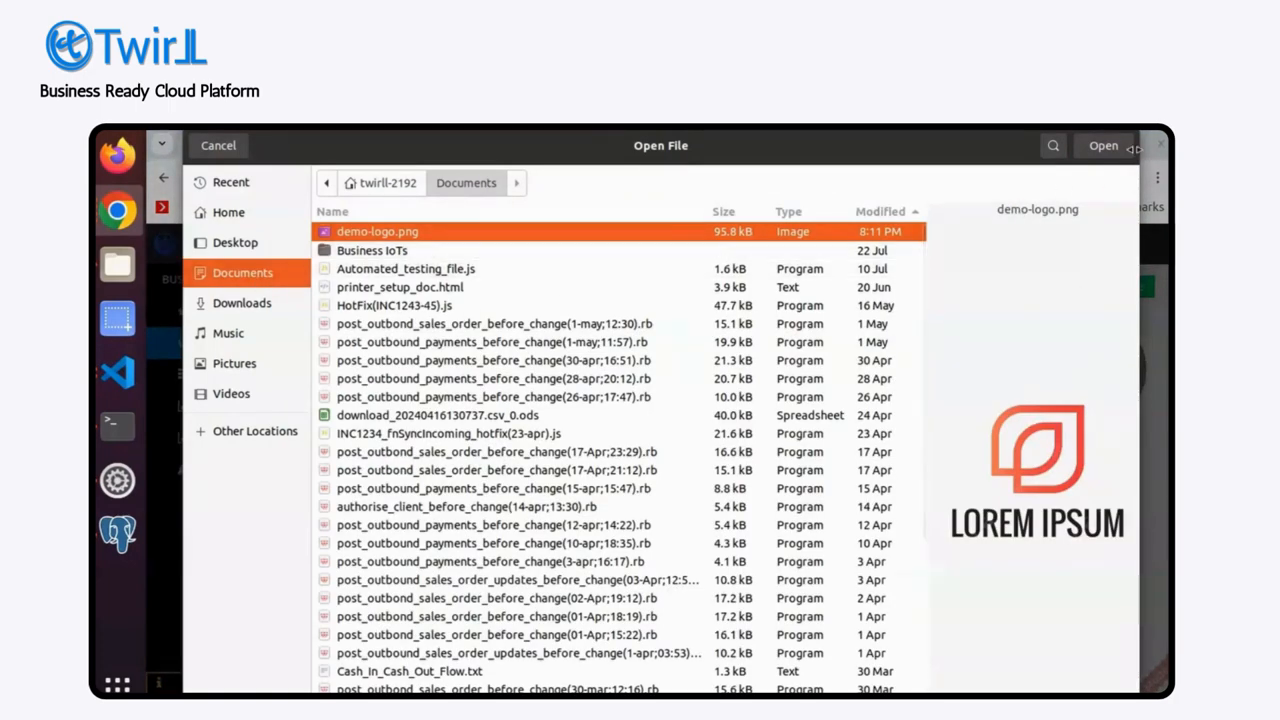
left_click(1102, 145)
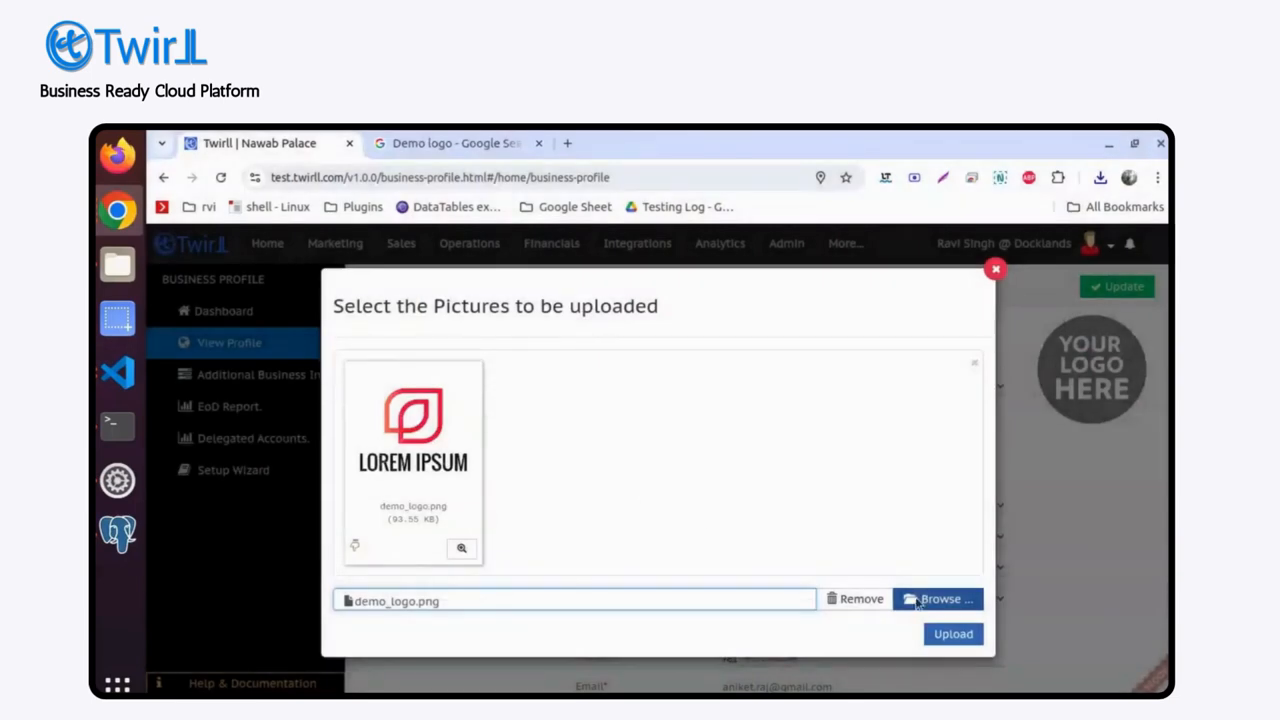
left_click(952, 633)
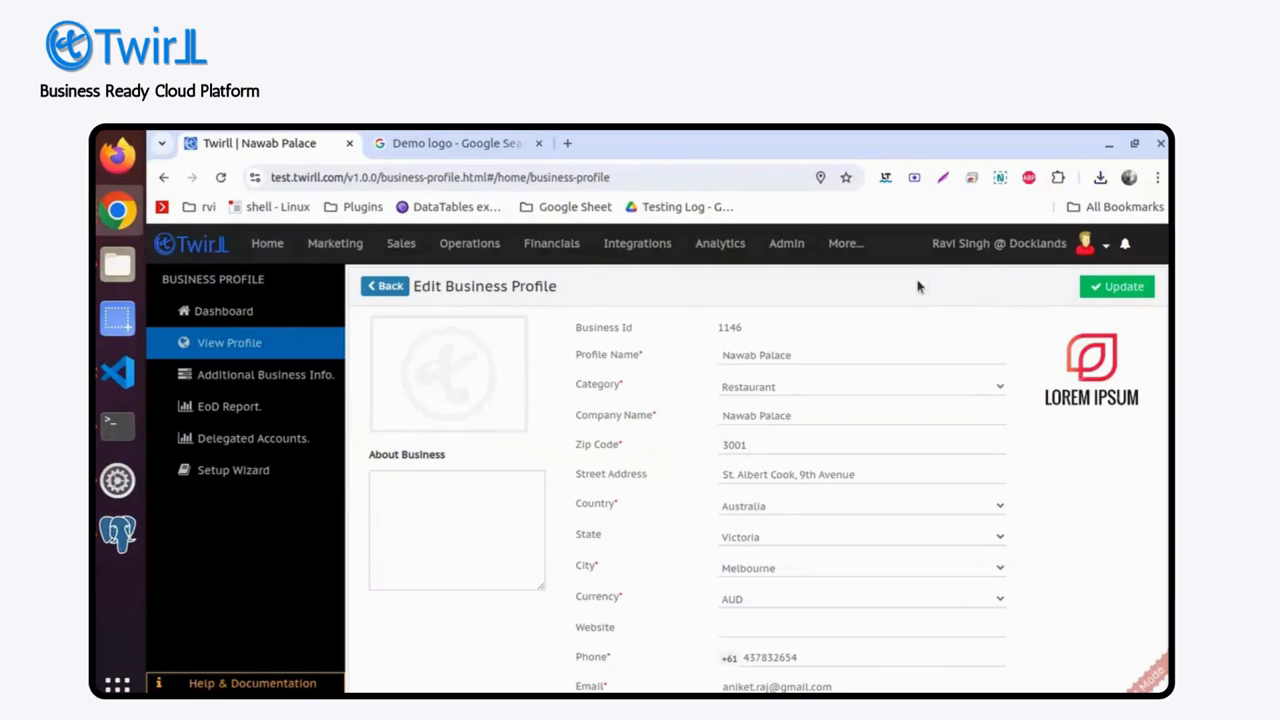
mouse_move(883, 491)
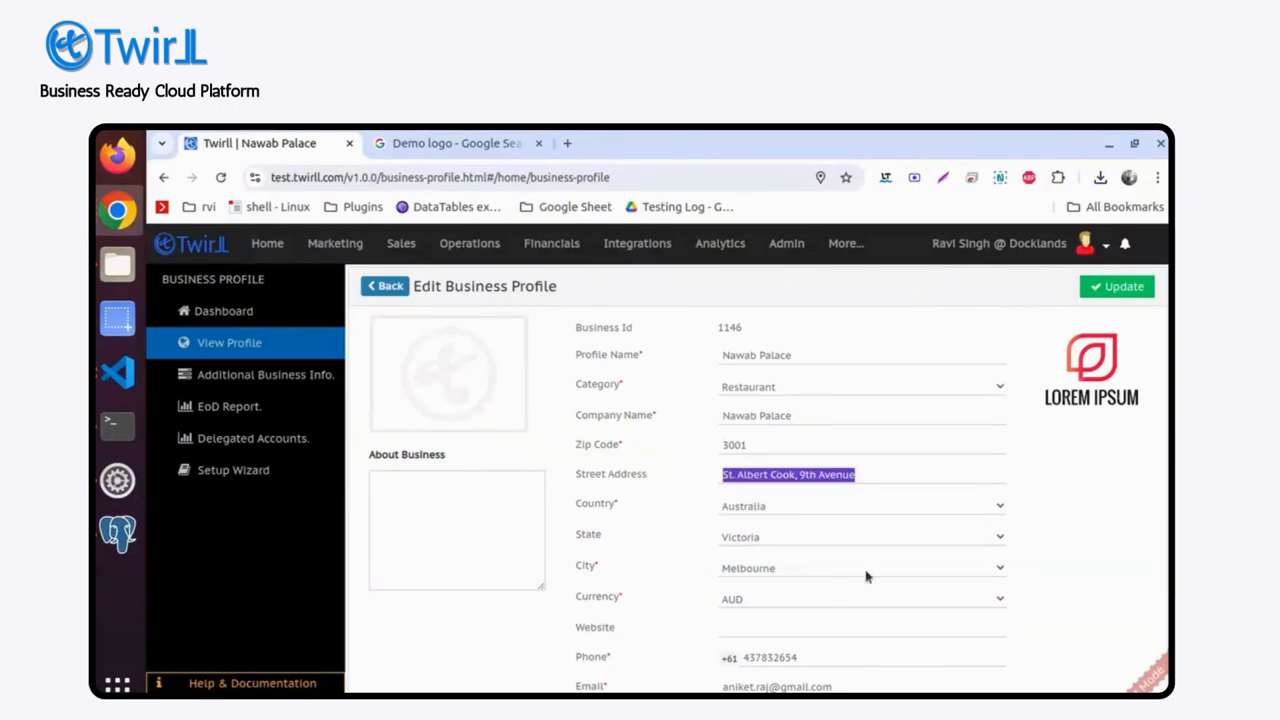
scroll("down", 3)
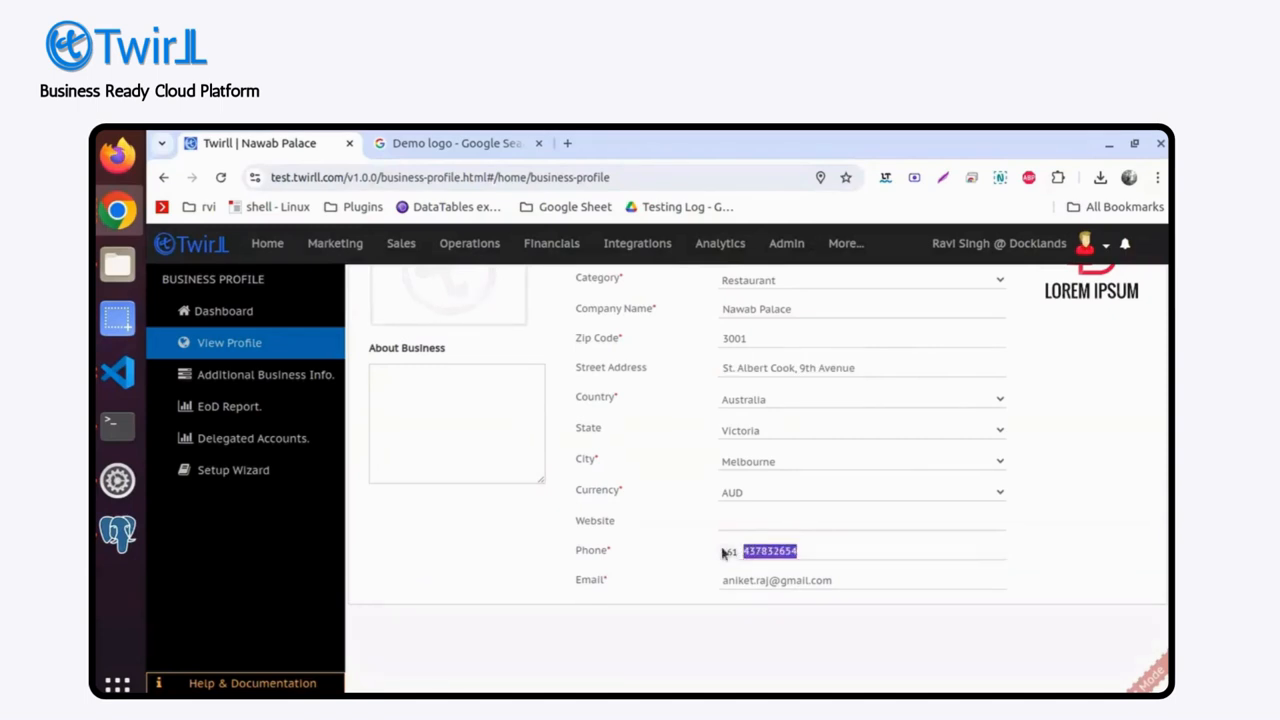